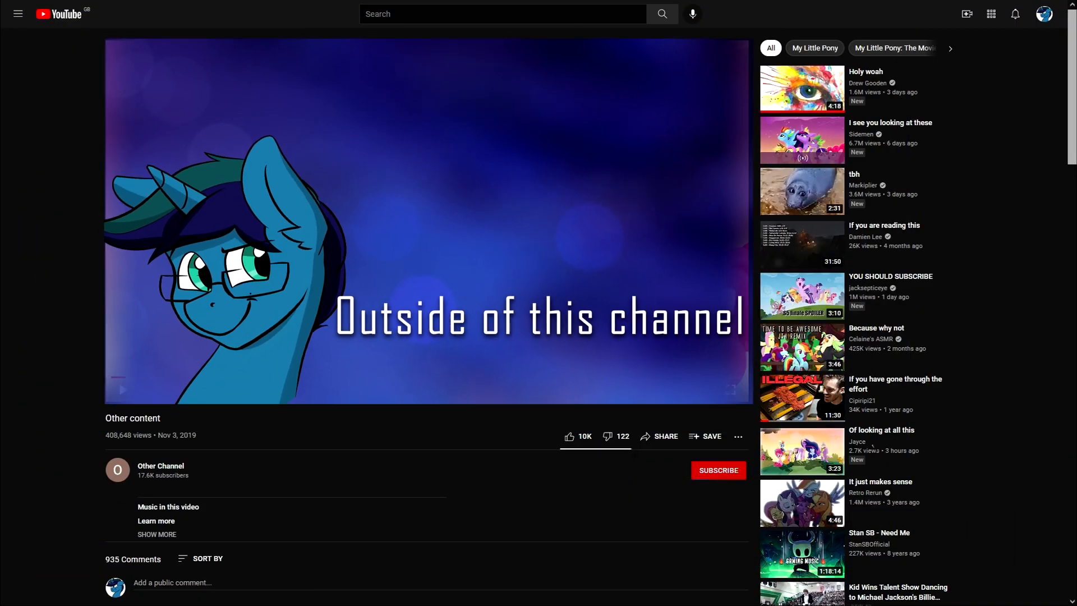
pyautogui.click(732, 389)
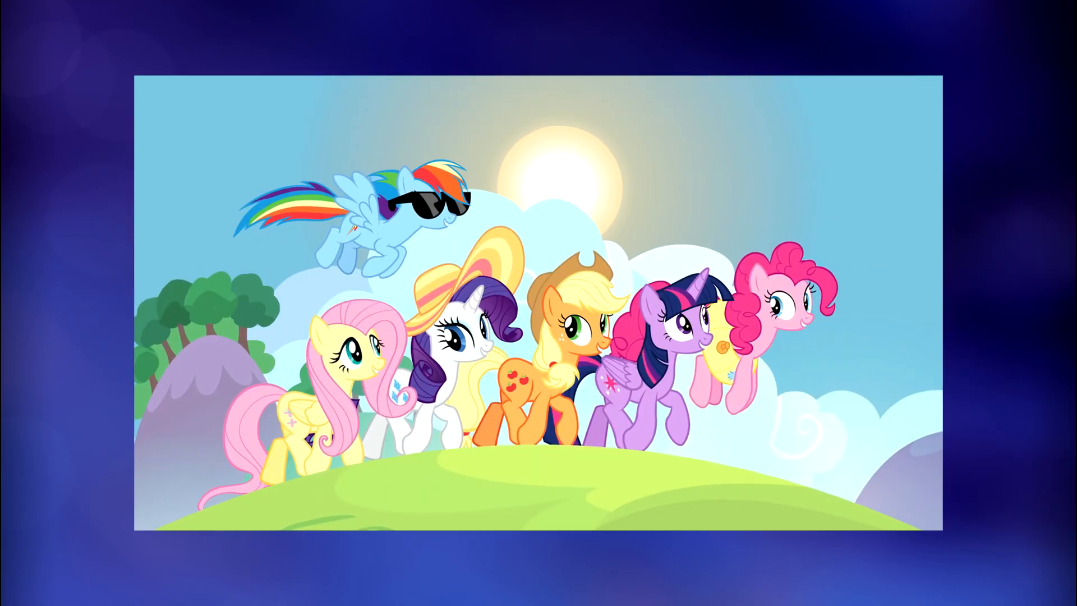